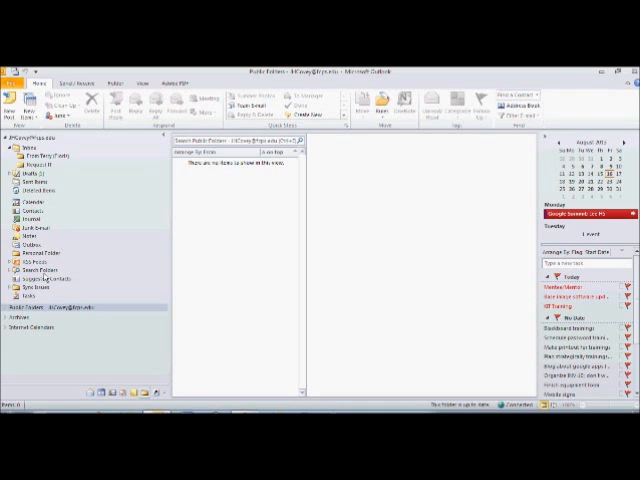
mouse_move(62, 392)
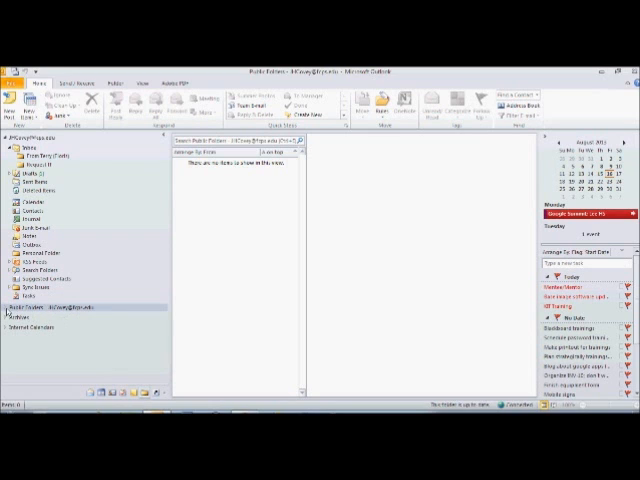
Step: Expand Public Folders in the Navigation Pane to show Favorites and All Public Folders
left_click(10, 308)
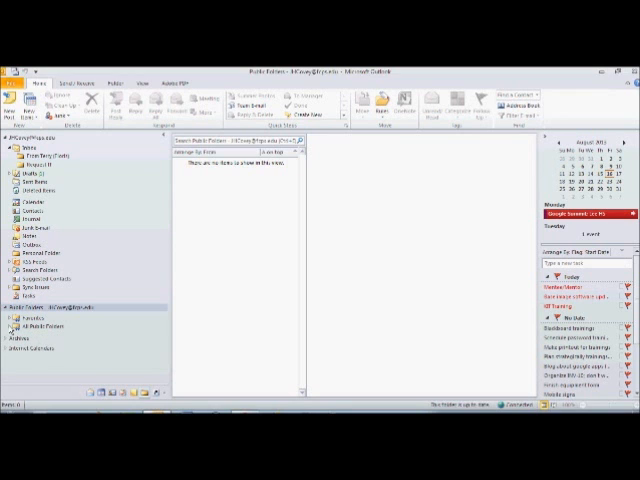
Step: Browse All Public Folders, expand the parent group and select the Staff News folder
left_click(12, 324)
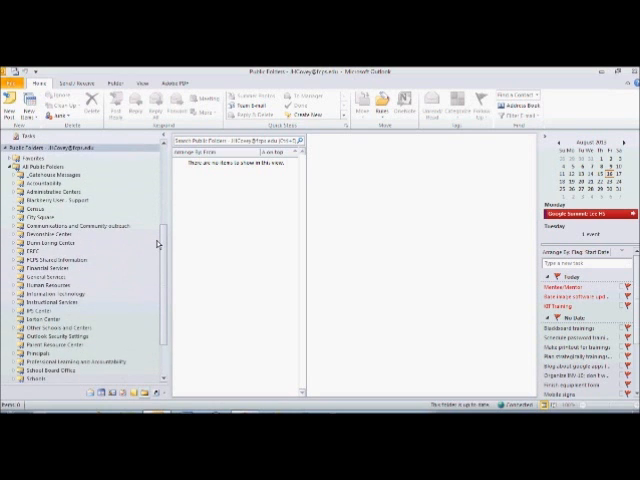
scroll("down", 3)
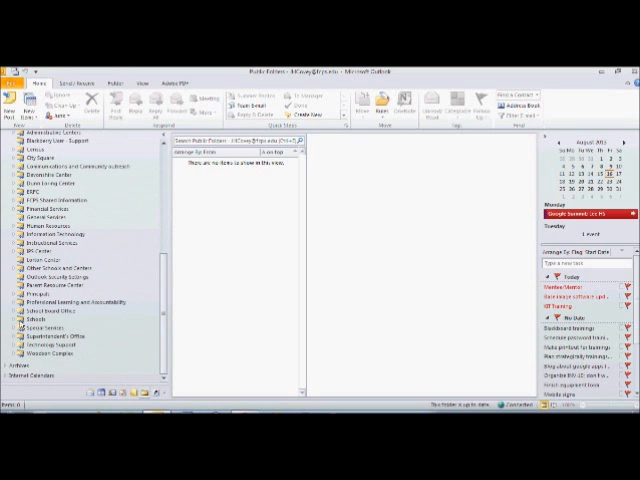
left_click(32, 322)
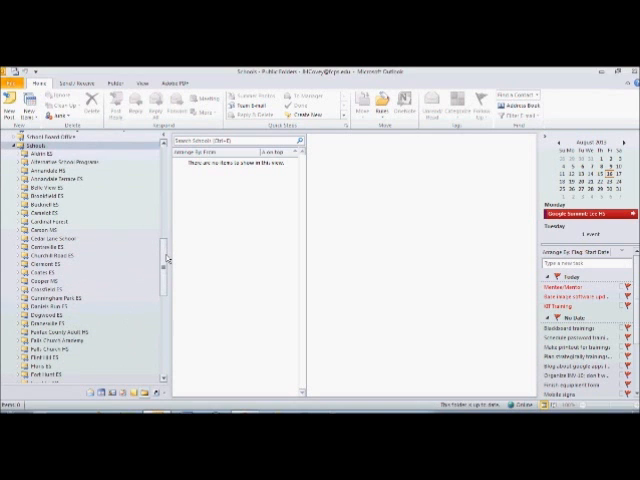
scroll("down", 3)
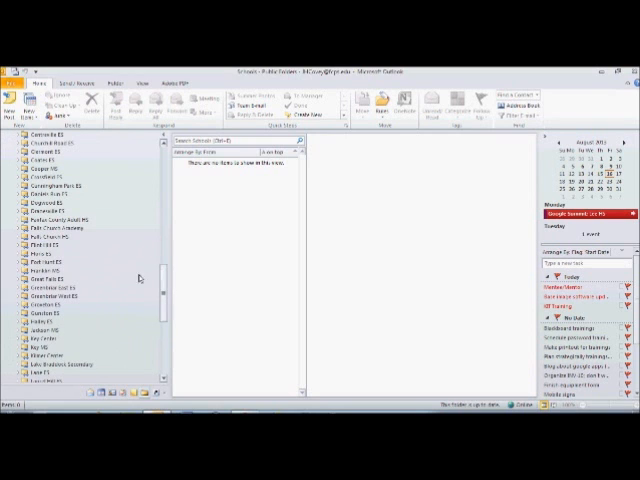
left_click(44, 254)
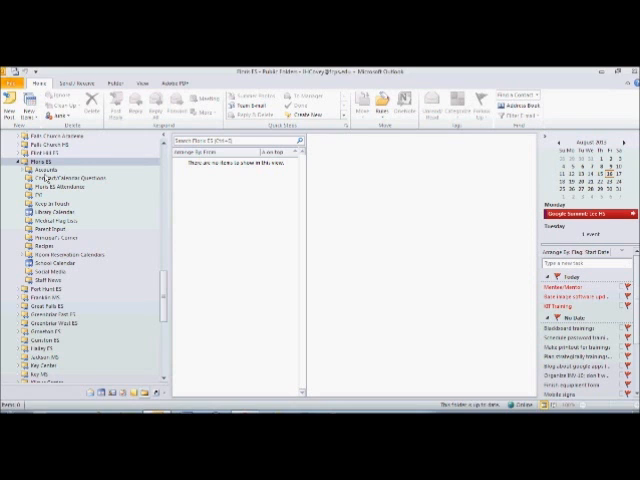
mouse_move(62, 202)
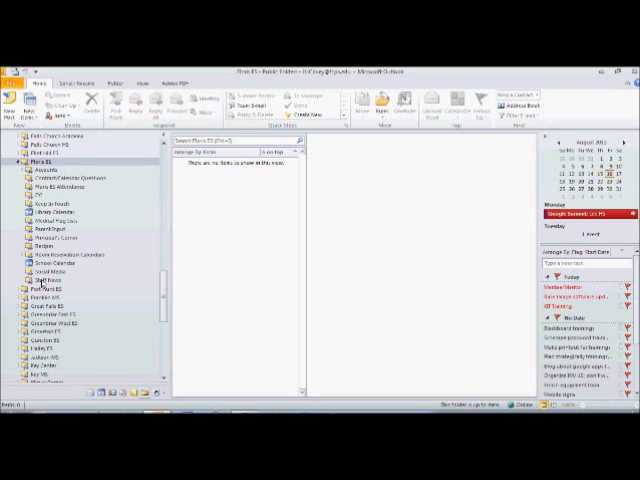
Step: Add Staff News to Public Folders Favorites and view its messages from there
right_click(42, 292)
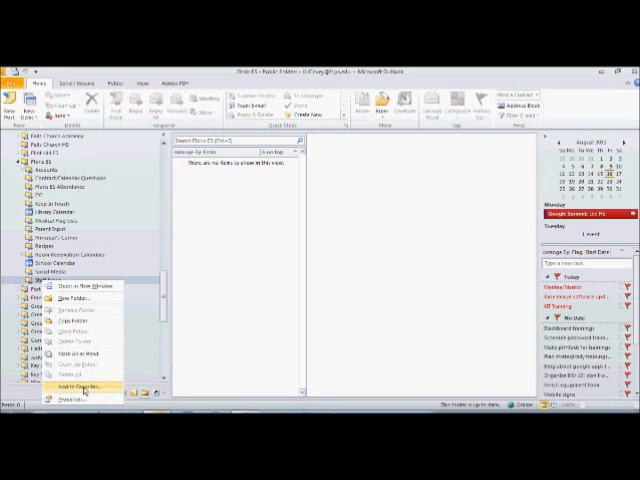
left_click(84, 382)
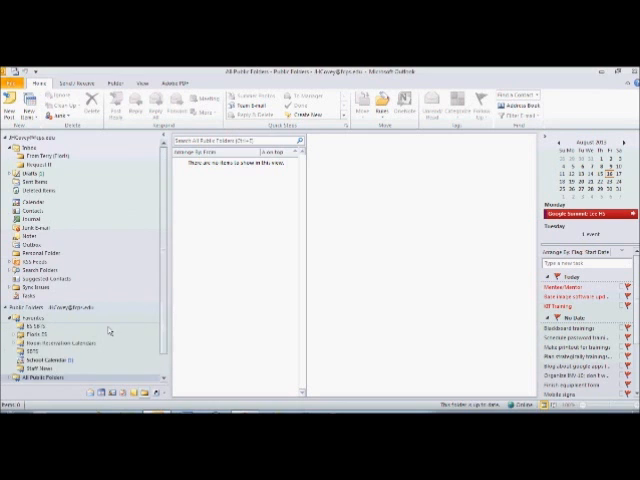
left_click(44, 342)
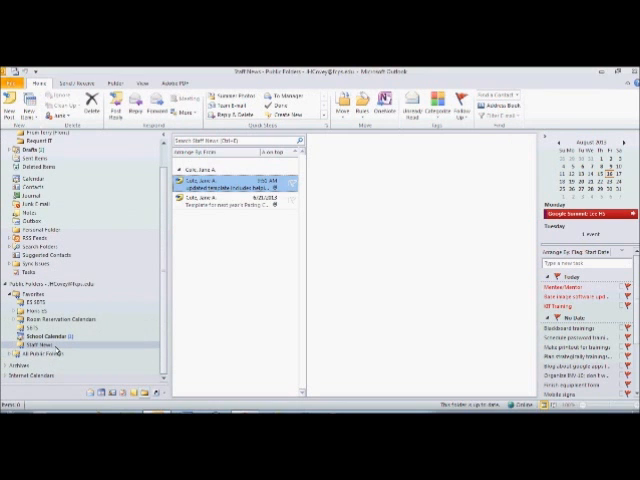
left_click(236, 184)
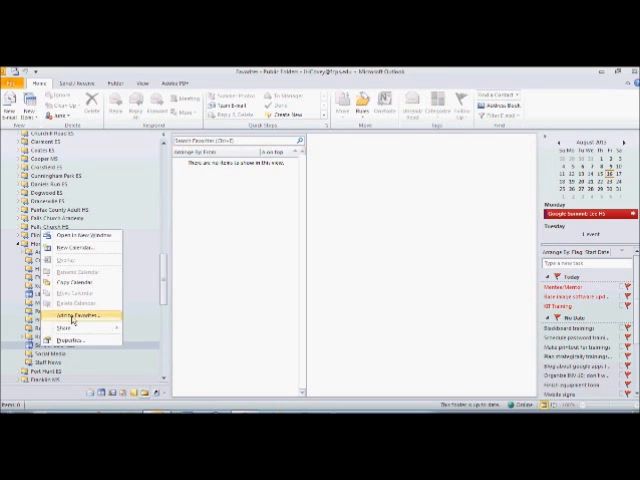
Step: Add School Calendar to Favorites and collapse the public folder tree
left_click(78, 316)
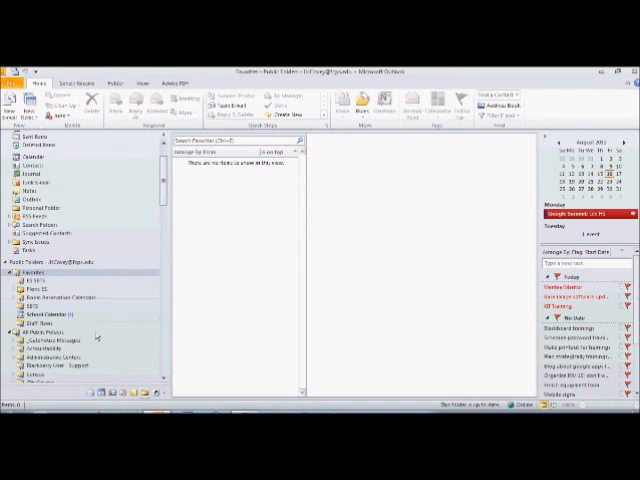
left_click(42, 314)
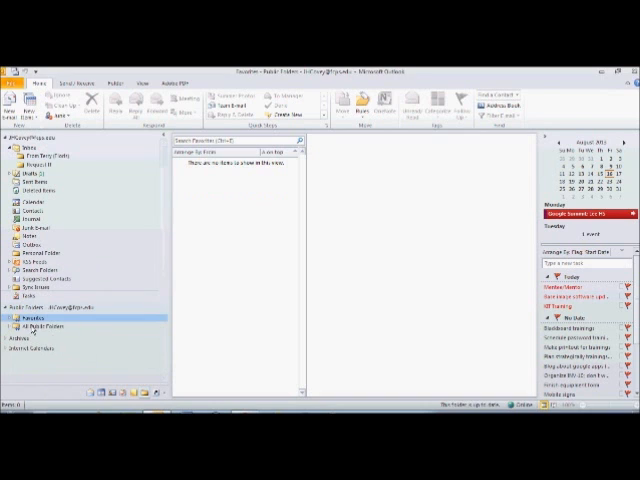
Step: Expand All Public Folders again and scroll down to Room Reservation Calendars with its room subfolders
left_click(36, 324)
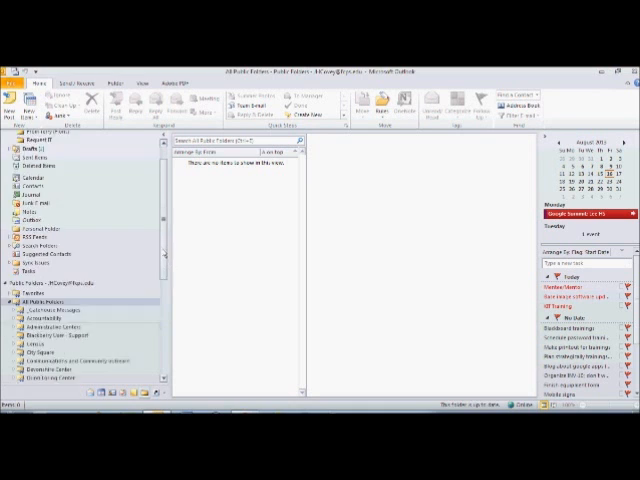
scroll("down", 3)
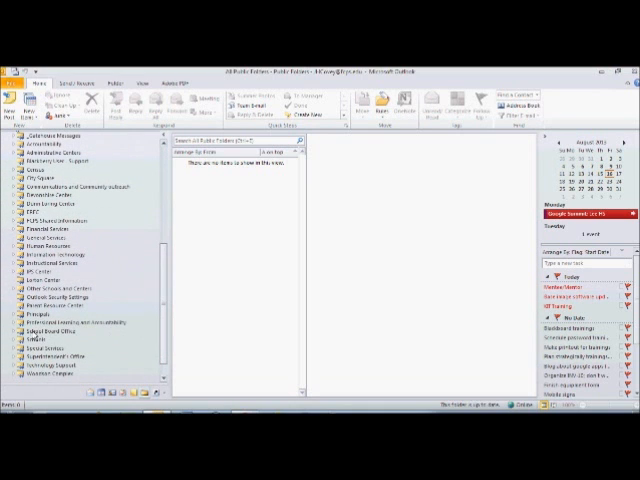
scroll("down", 3)
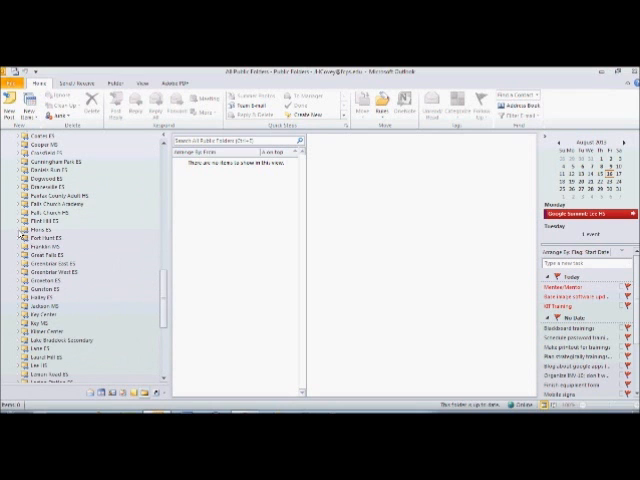
scroll("down", 3)
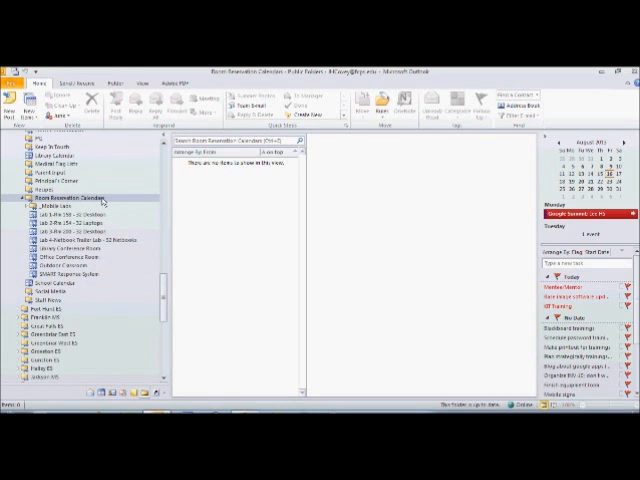
Step: Add Room Reservation Calendars including subfolders to Favorites, then view the August 2013 school calendar
right_click(56, 206)
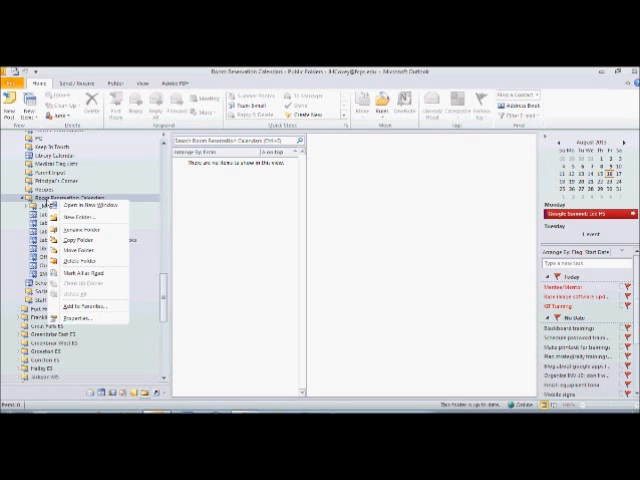
mouse_move(88, 314)
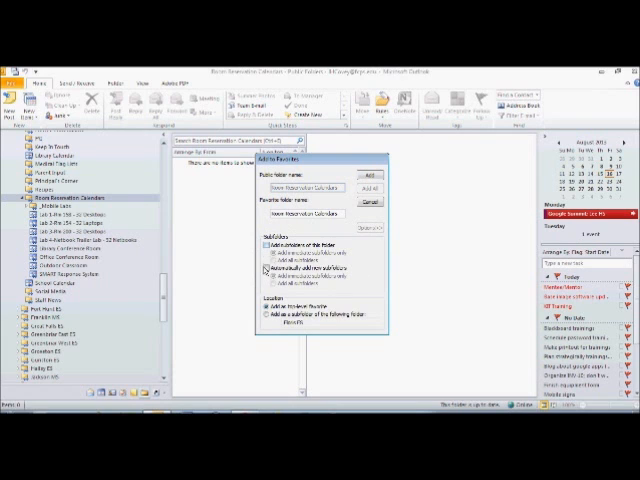
left_click(266, 270)
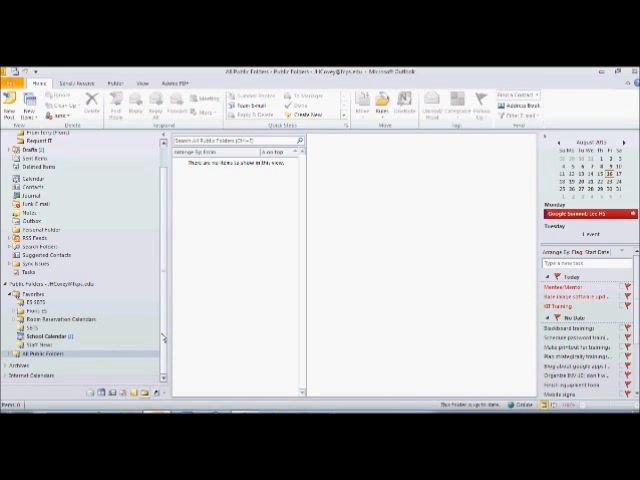
left_click(44, 344)
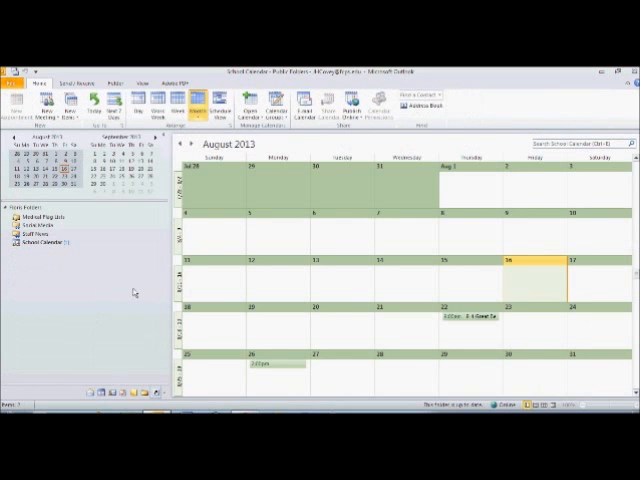